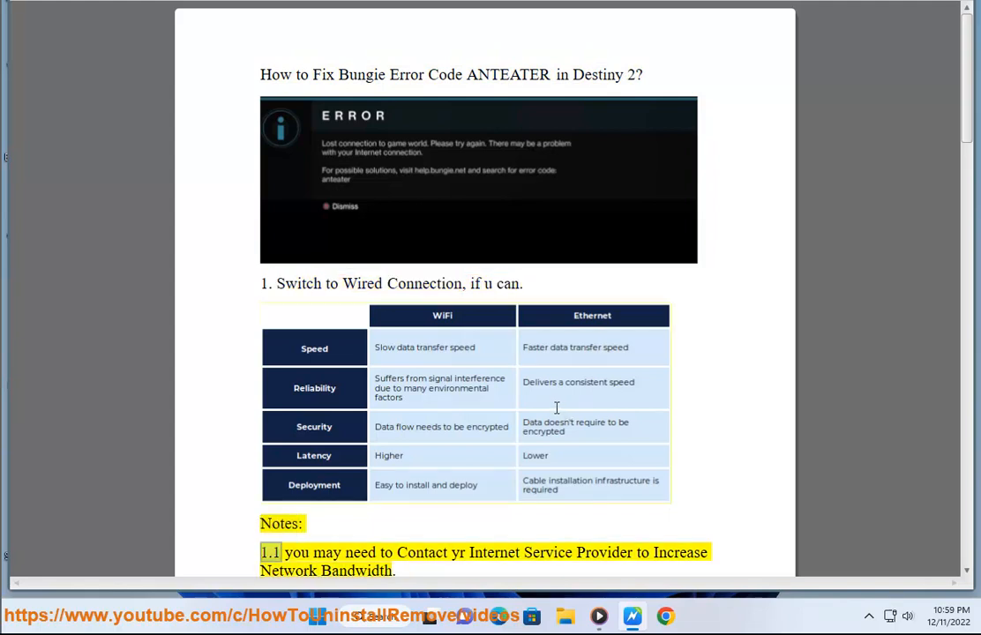
Search Chrome for 'USA ISP', then for AT&T managed internet services support
{"action": "scroll", "scroll_direction": "down", "scroll_amount": 3}
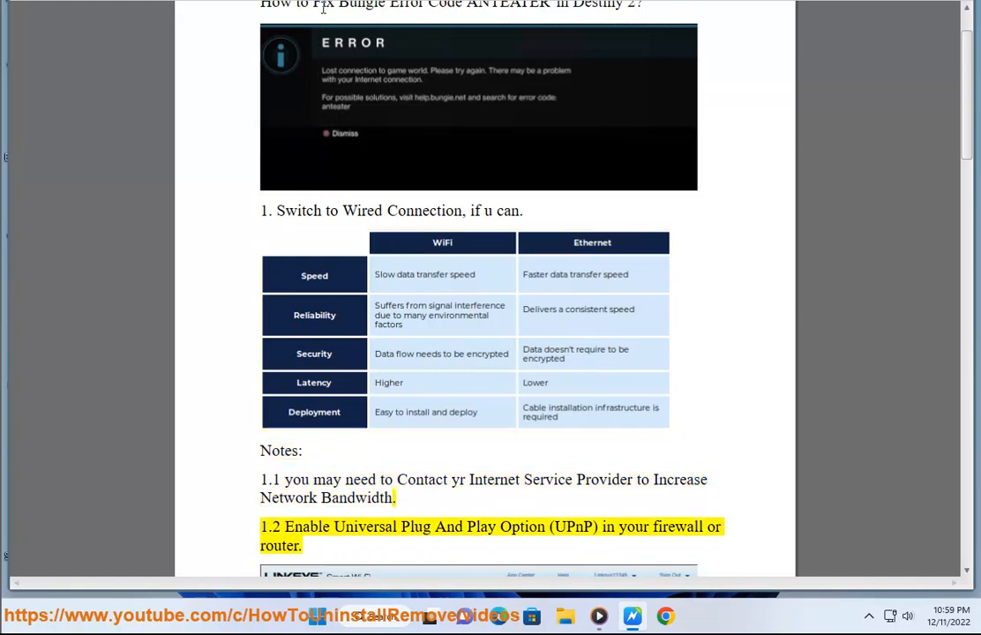
{"action": "type", "text": "USA"}
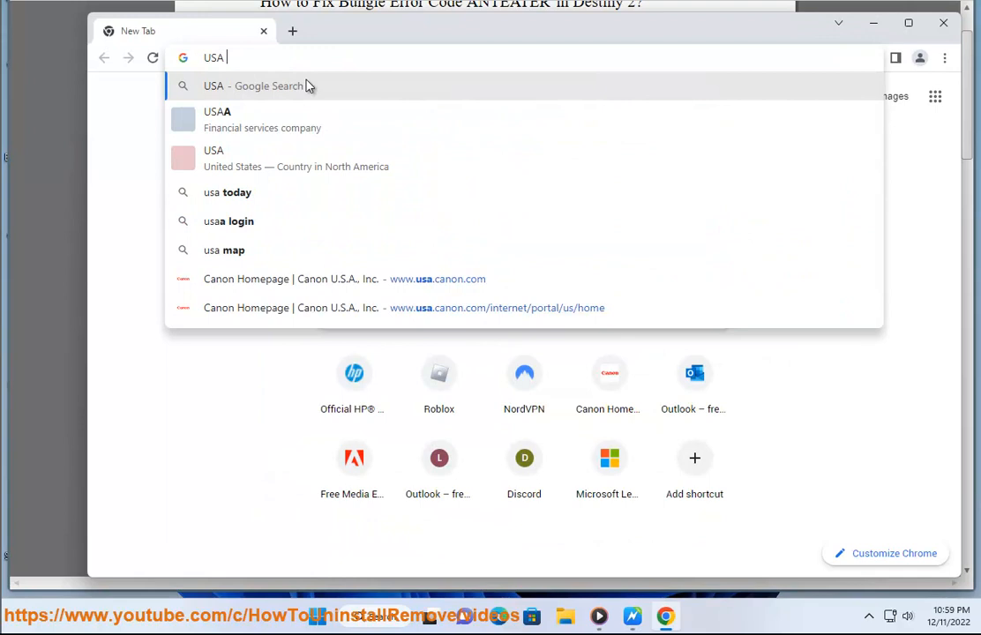
{"action": "type", "text": "ISP M"}
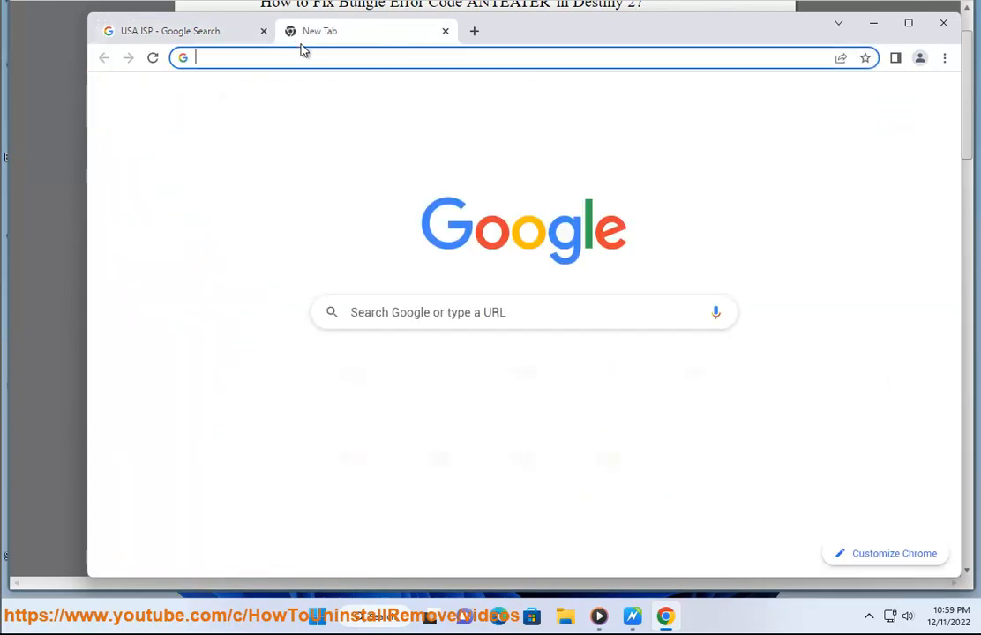
{"action": "type", "text": "AT&T Internet Services SU"}
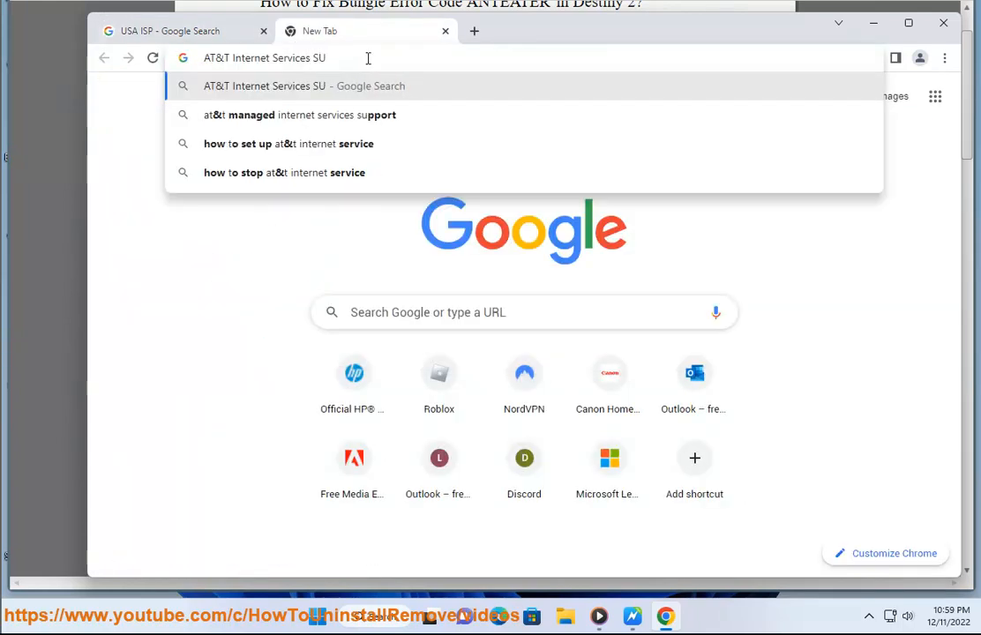
{"action": "left_click", "coordinate": [300, 115]}
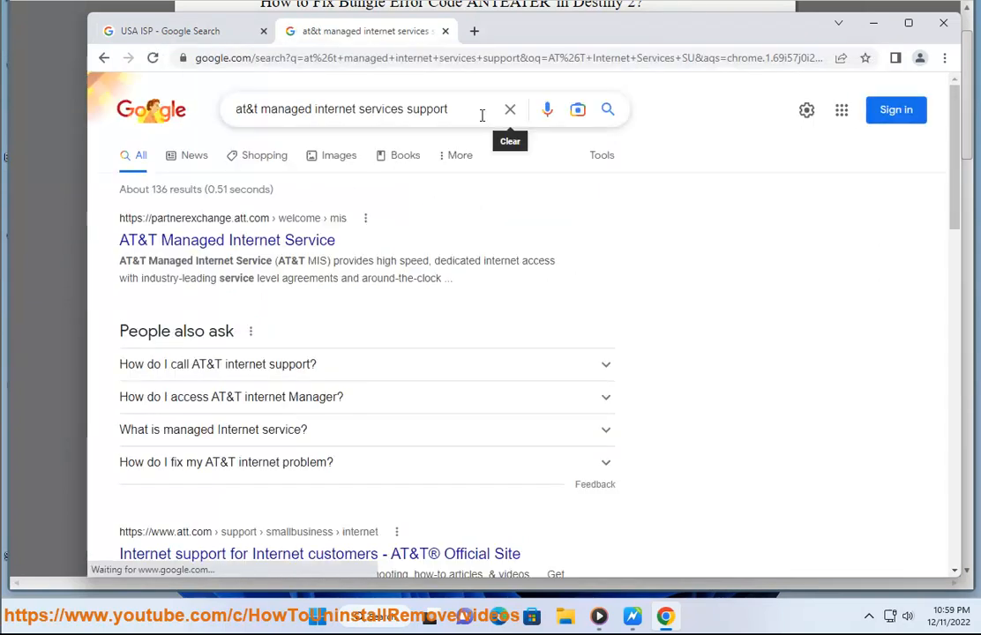
{"action": "scroll", "scroll_direction": "down", "scroll_amount": 3}
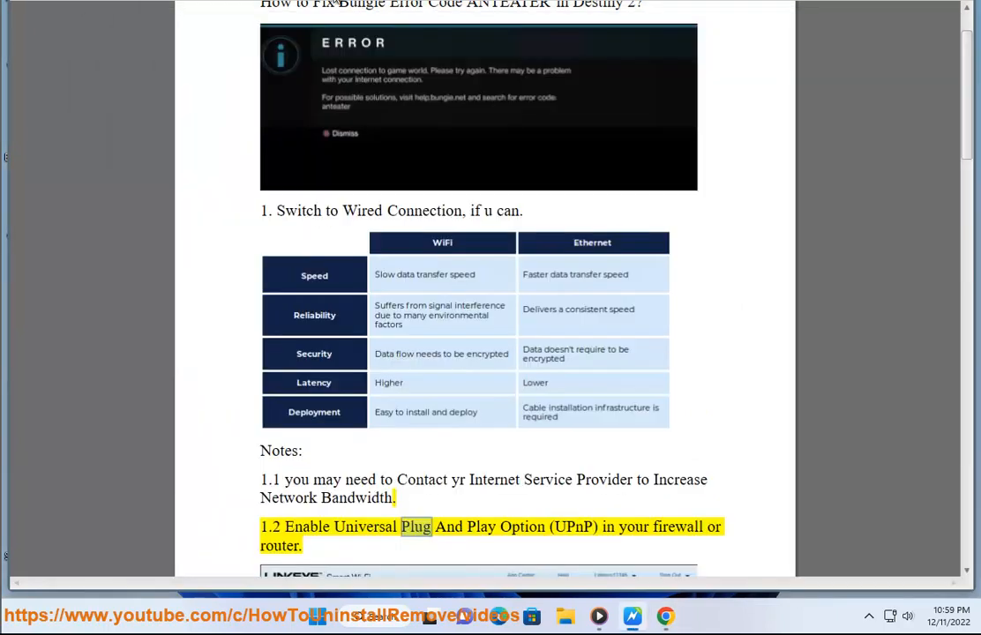
Scroll the guide to the Disable Windows Defender step and launch Control Panel
{"action": "scroll", "scroll_direction": "down", "scroll_amount": 3}
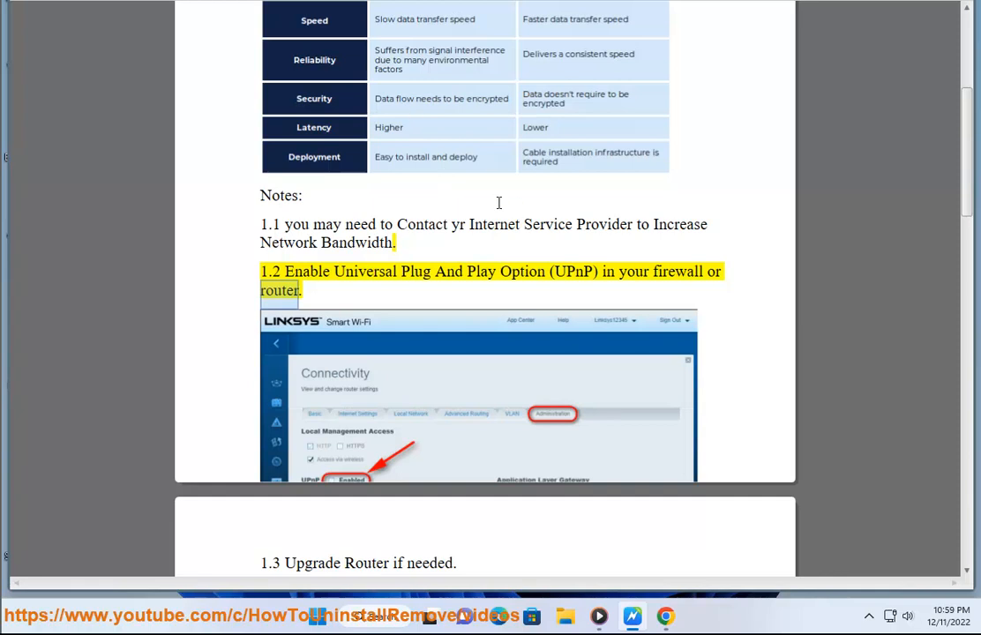
{"action": "scroll", "scroll_direction": "down", "scroll_amount": 3}
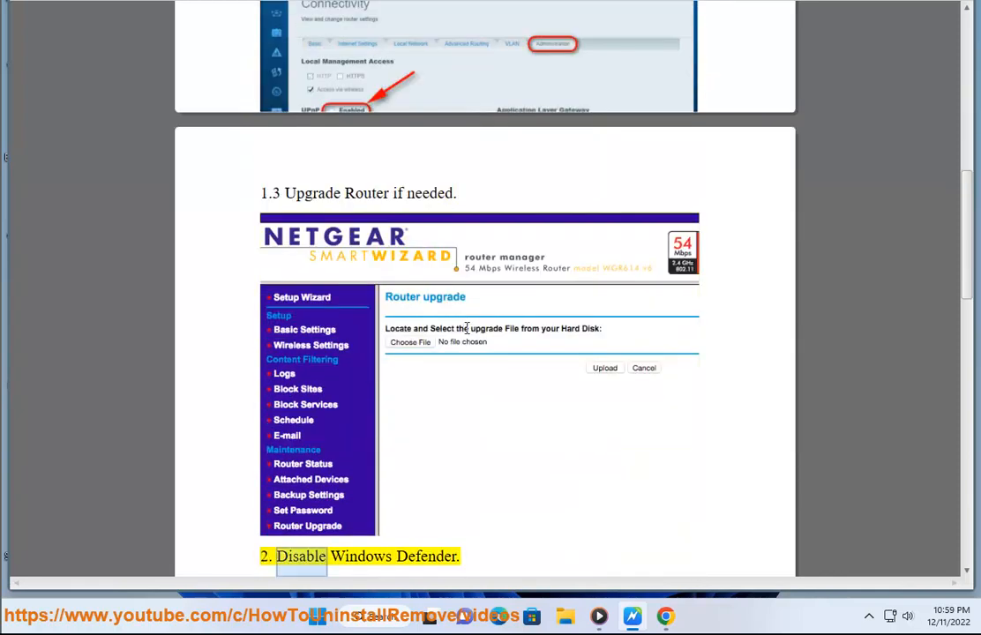
{"action": "scroll", "scroll_direction": "down", "scroll_amount": 3}
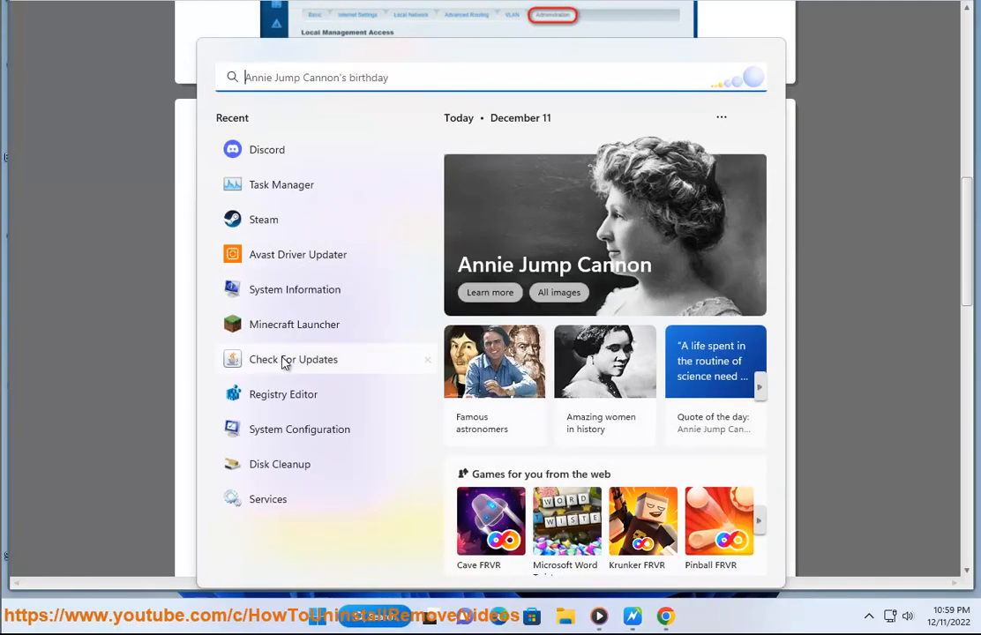
{"action": "type", "text": "Command Prompt"}
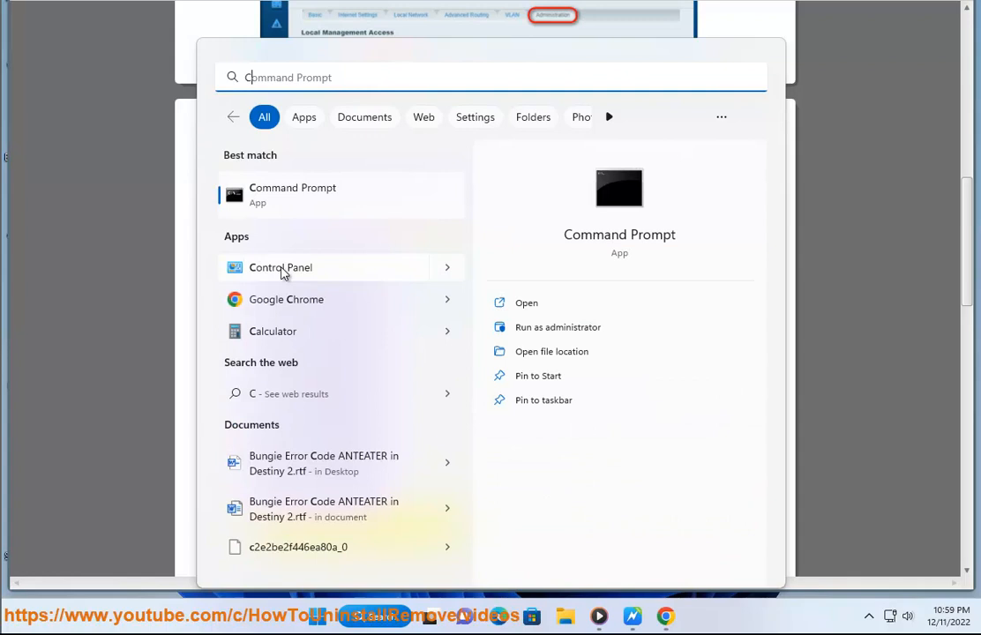
{"action": "left_click", "coordinate": [281, 267]}
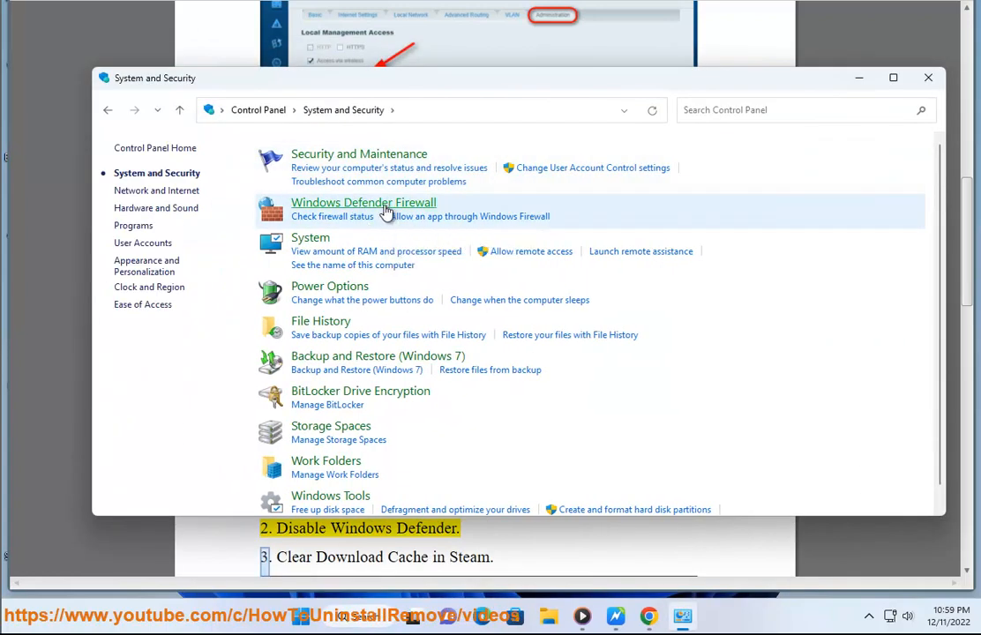
Open Windows Defender Firewall and its 'Turn Windows Defender Firewall on or off' settings
{"action": "left_click", "coordinate": [363, 202]}
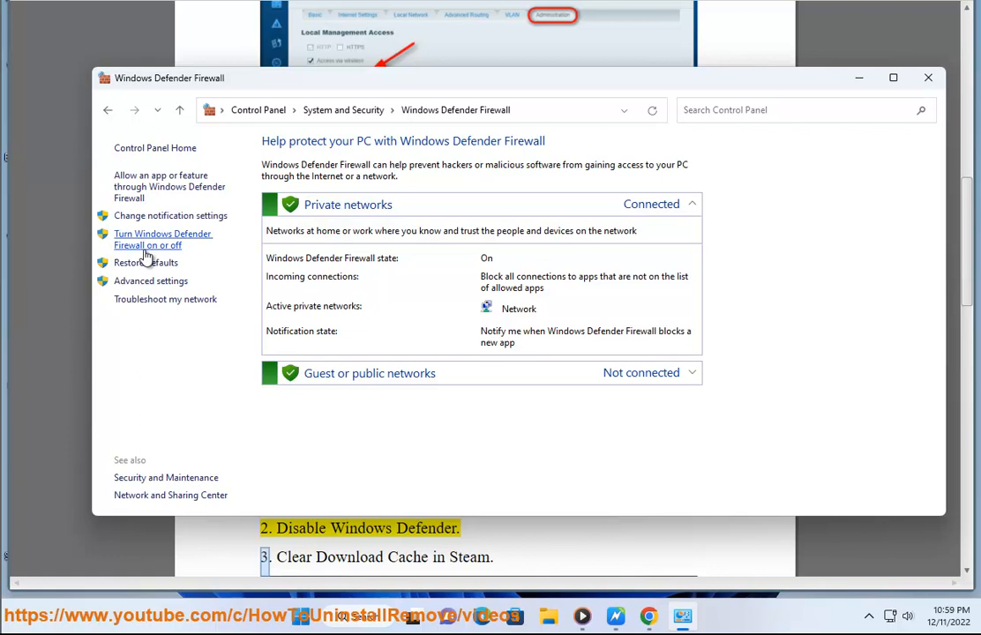
{"action": "left_click", "coordinate": [163, 239]}
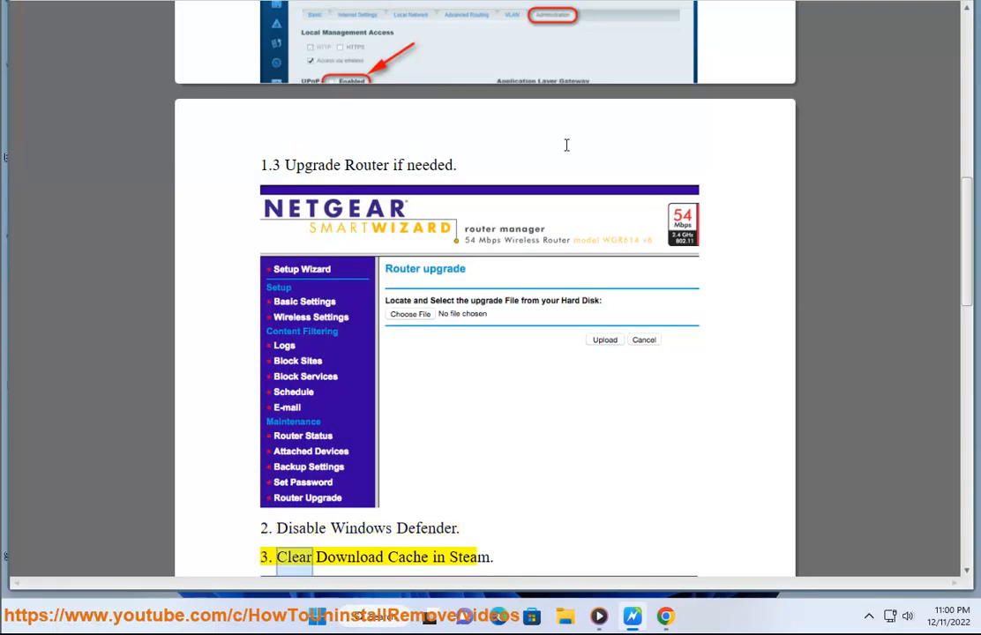
Scroll the guide through steps 3 and 4 toward checking server status
{"action": "scroll", "scroll_direction": "down", "scroll_amount": 3}
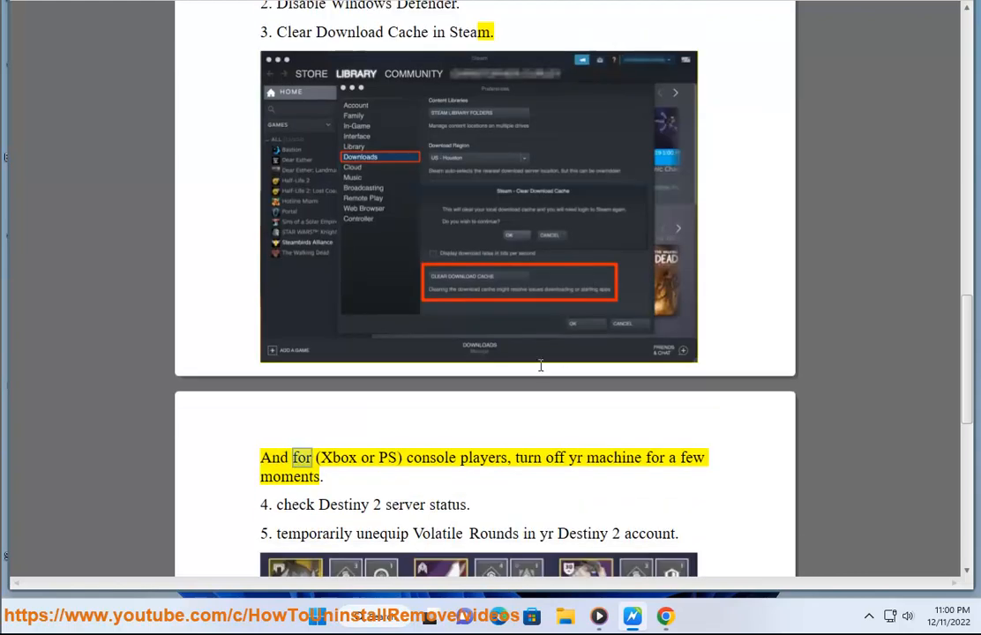
{"action": "scroll", "scroll_direction": "down", "scroll_amount": 3}
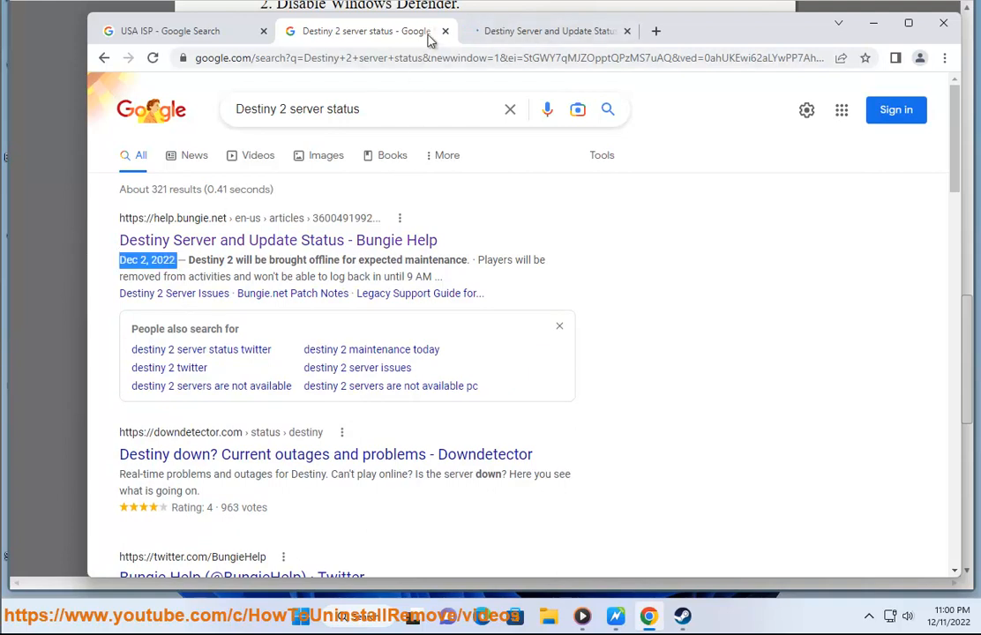
View Bungie's Destiny Server and Update Status page and scroll its maintenance schedule
{"action": "left_click", "coordinate": [277, 240]}
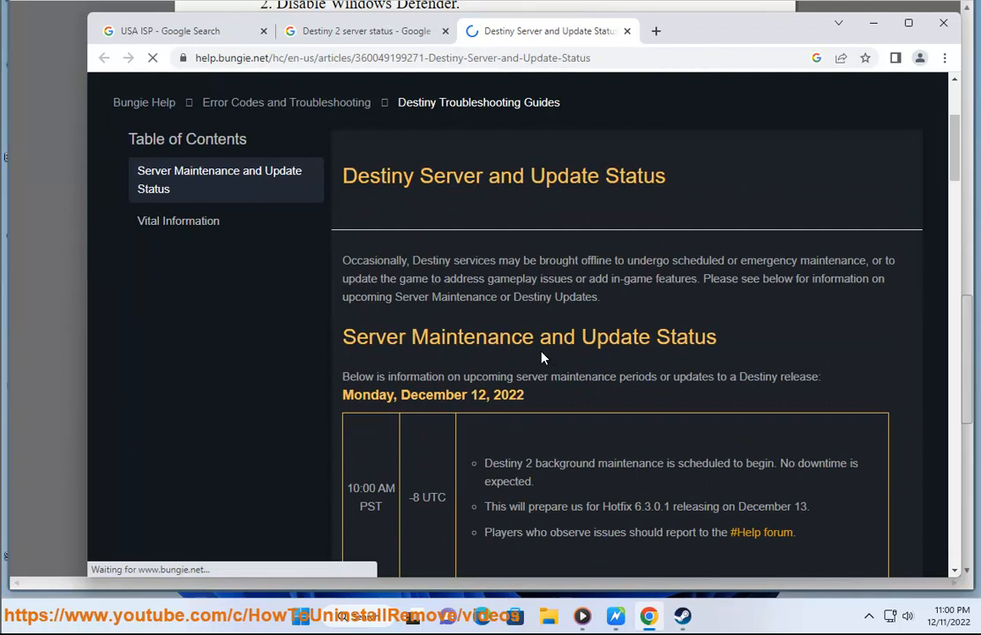
{"action": "scroll", "scroll_direction": "down", "scroll_amount": 3}
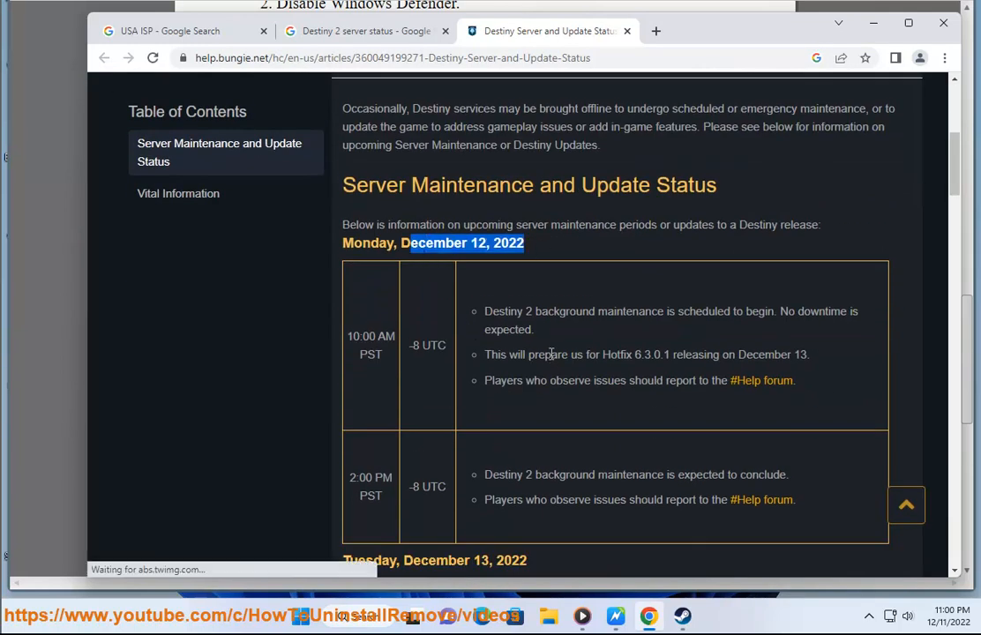
{"action": "mouse_move", "coordinate": [692, 344]}
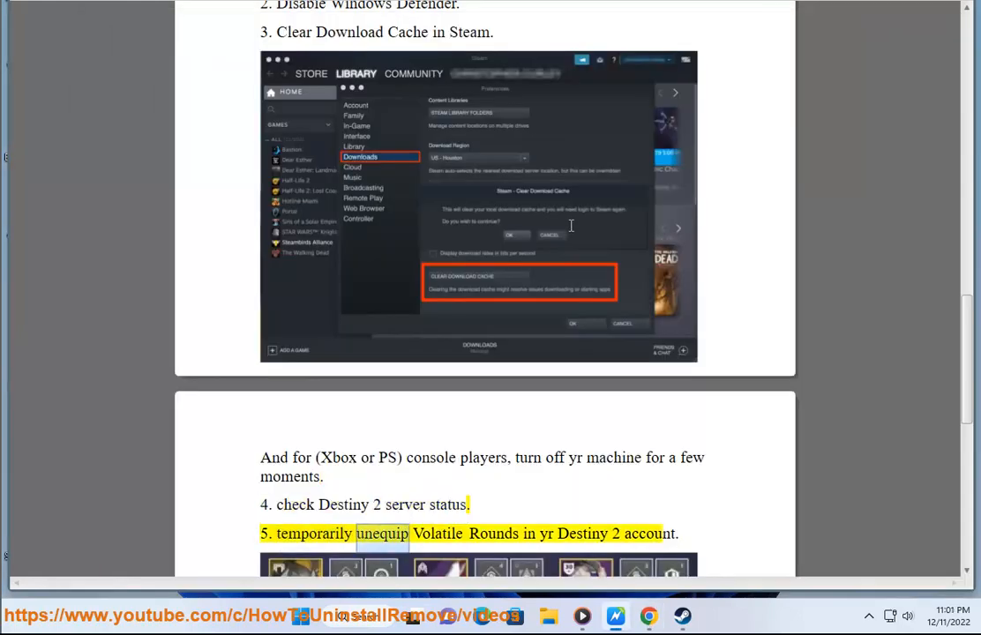
{"action": "scroll", "scroll_direction": "down", "scroll_amount": 3}
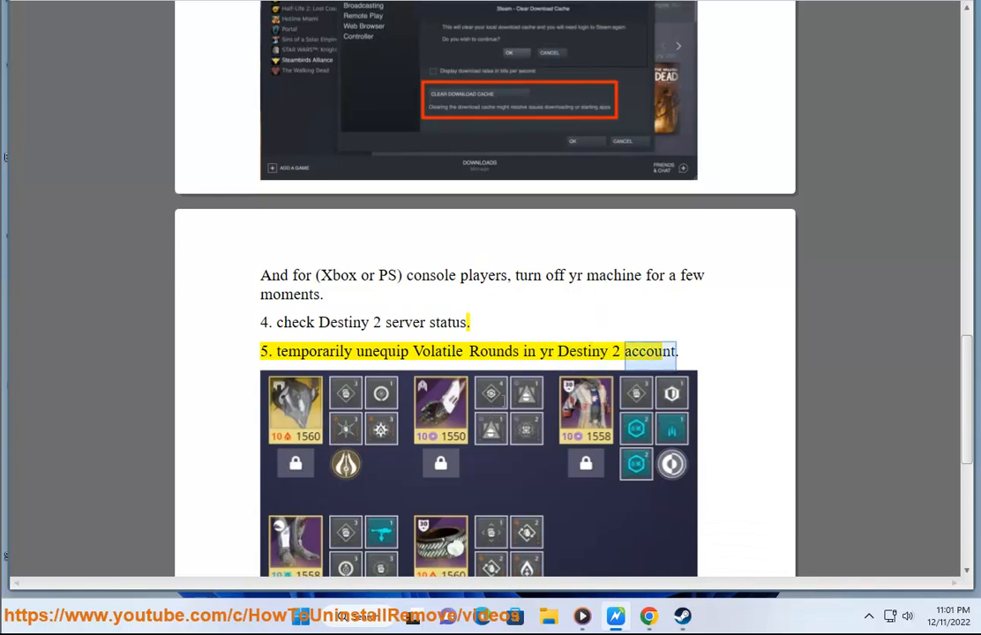
{"action": "scroll", "scroll_direction": "down", "scroll_amount": 3}
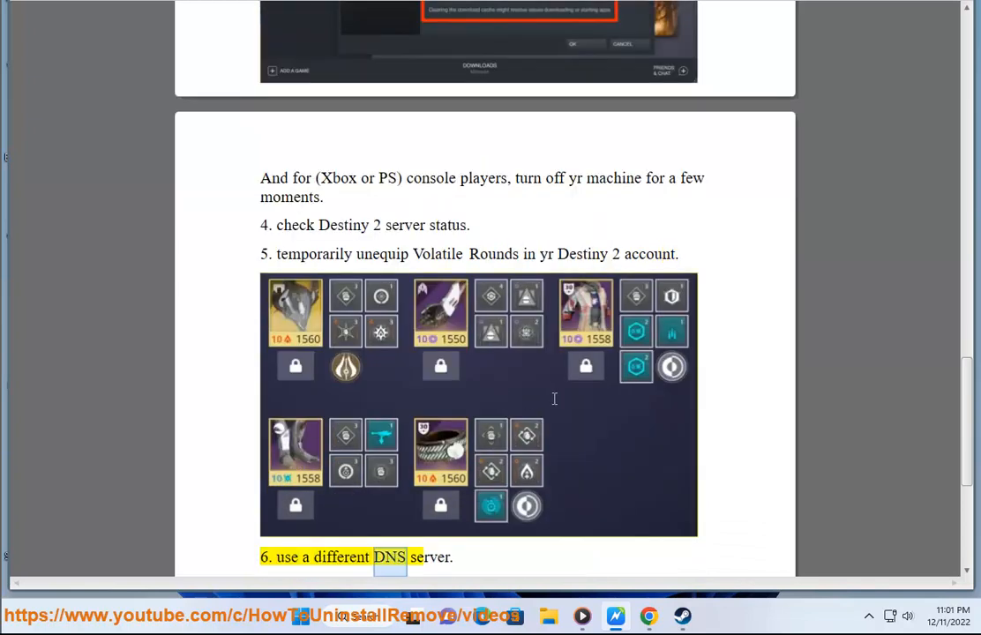
{"action": "scroll", "scroll_direction": "down", "scroll_amount": 3}
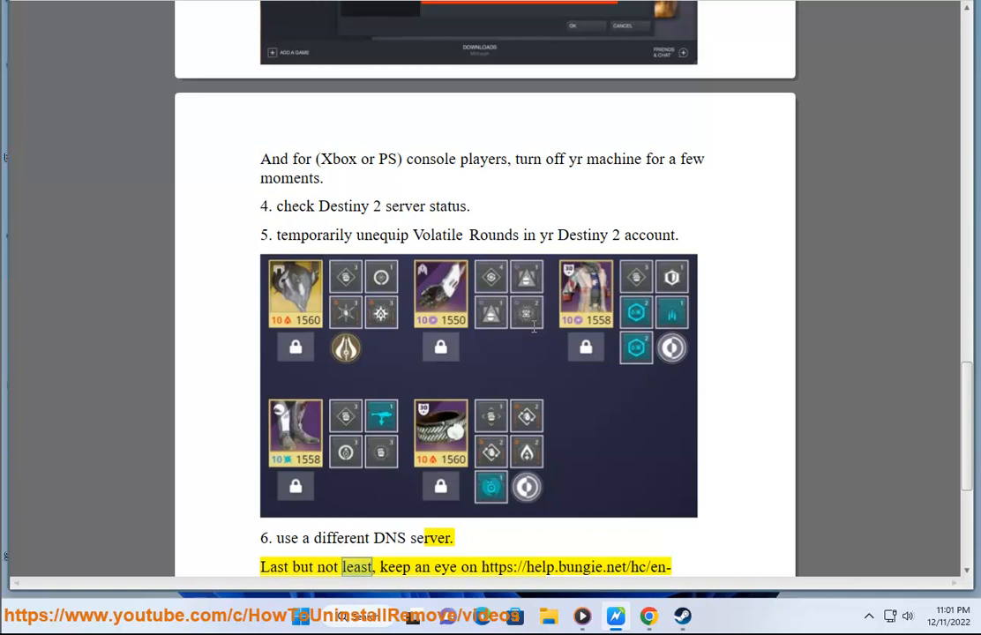